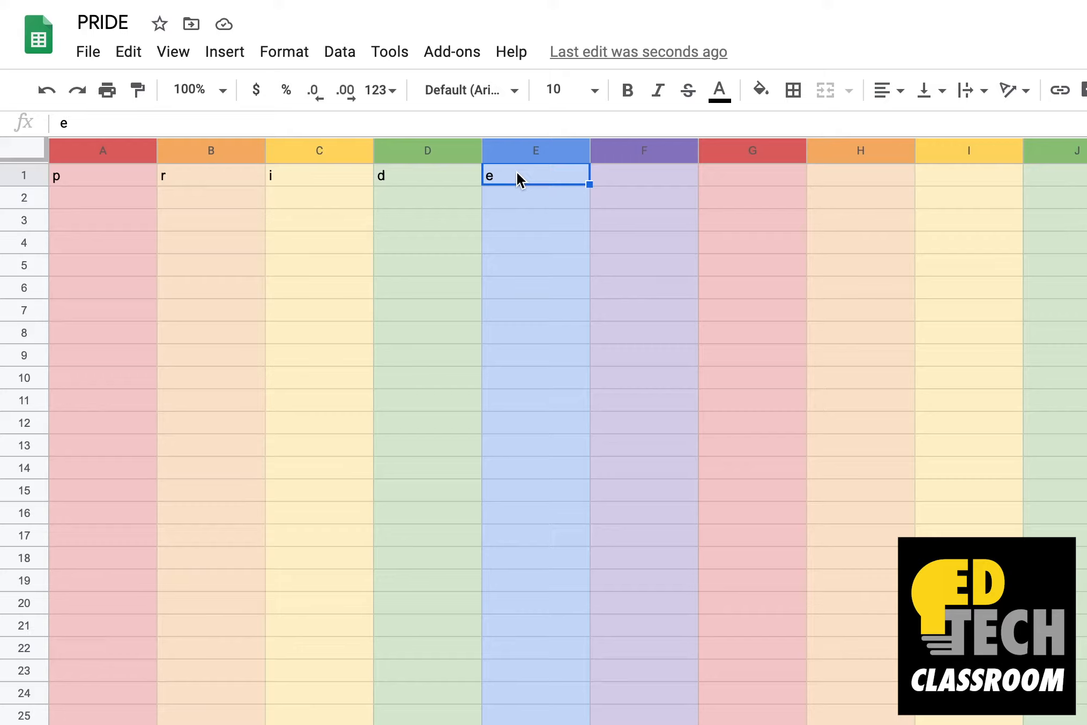
Step: Clear the column fill colours and remove the letter e from E1
click(318, 175)
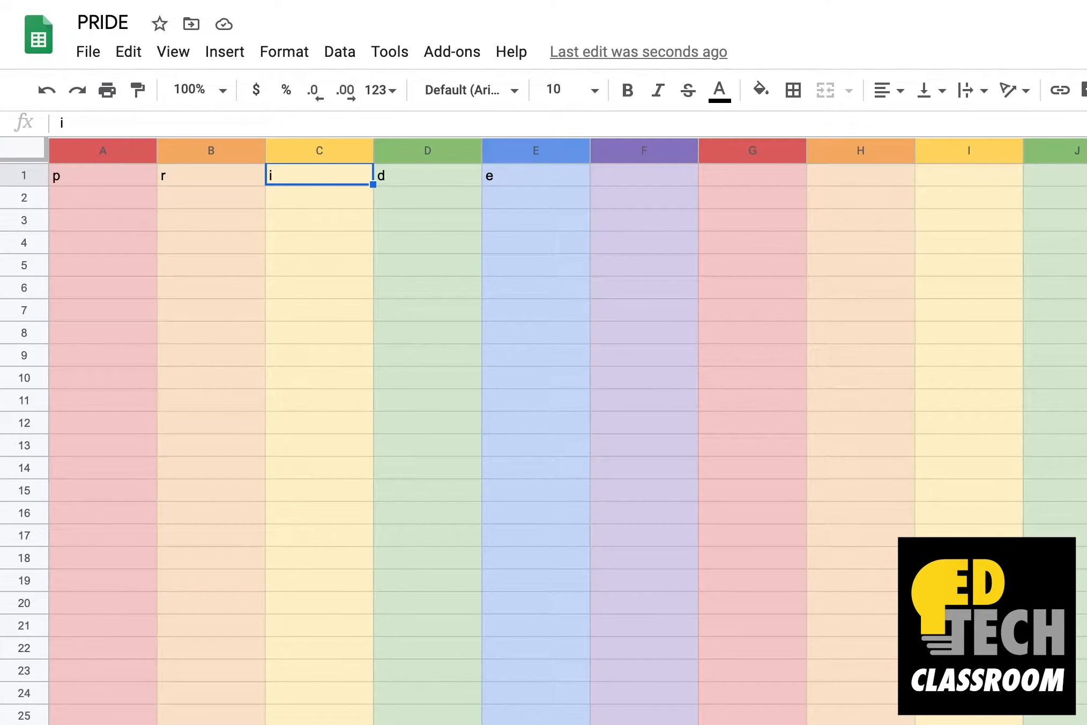
click(535, 175)
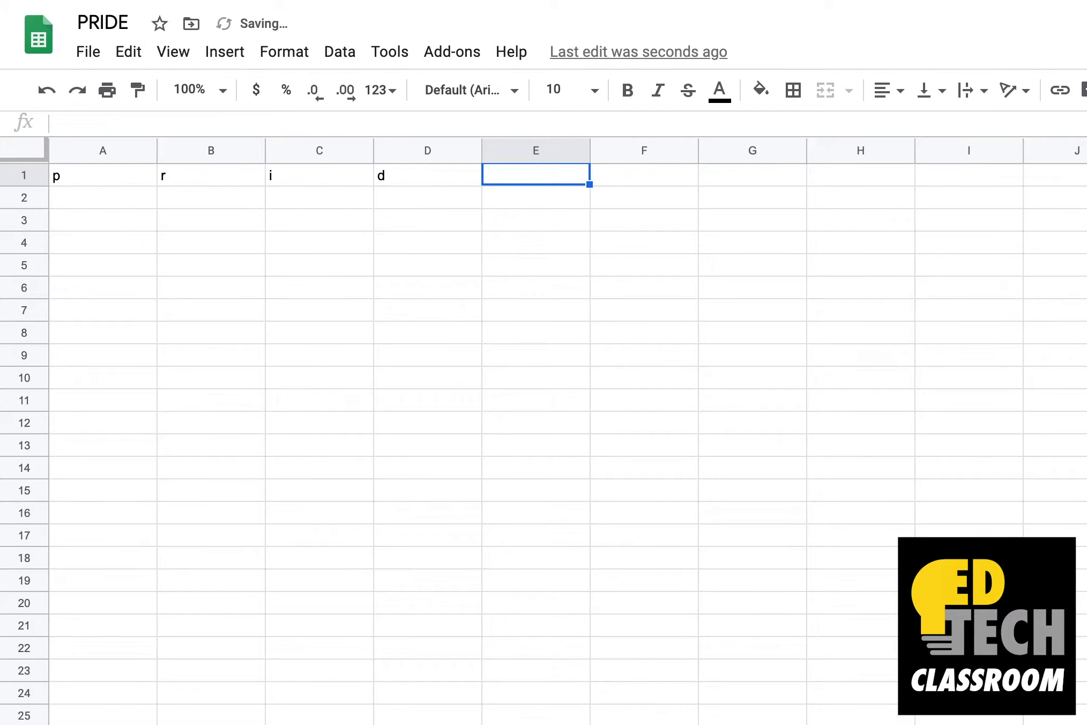
Step: Clear A1:D1 so the PRIDE sheet is completely blank
text(e)
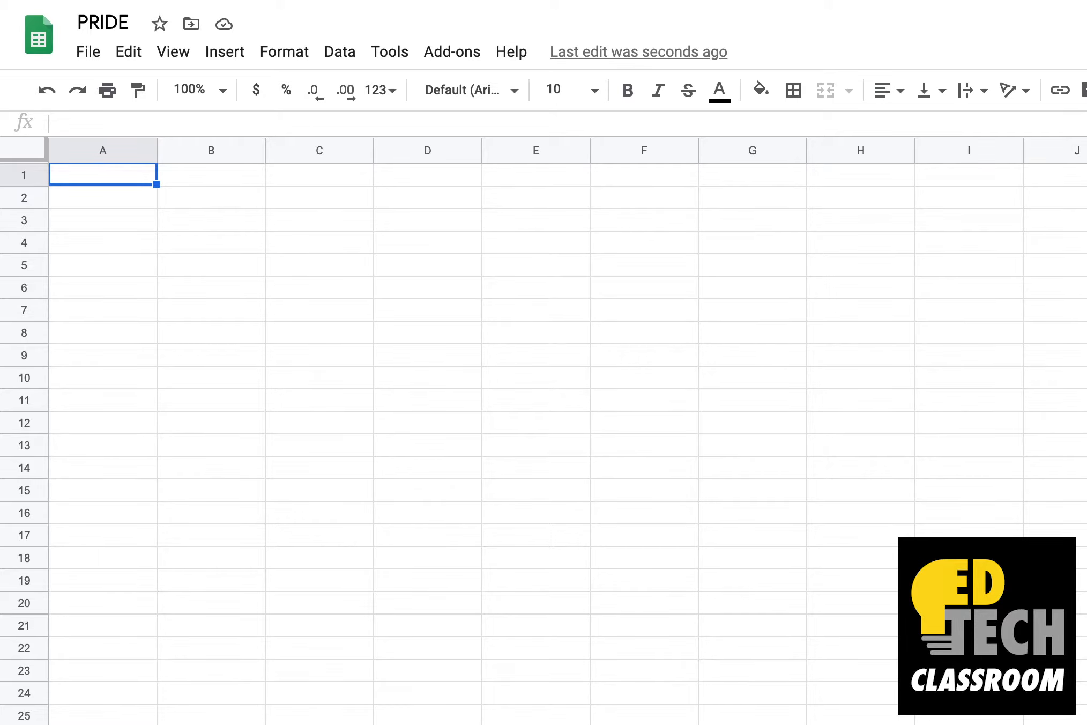
Step: Enter p, r, i, d across cells A1 to D1, tabbing between cells
text(p)
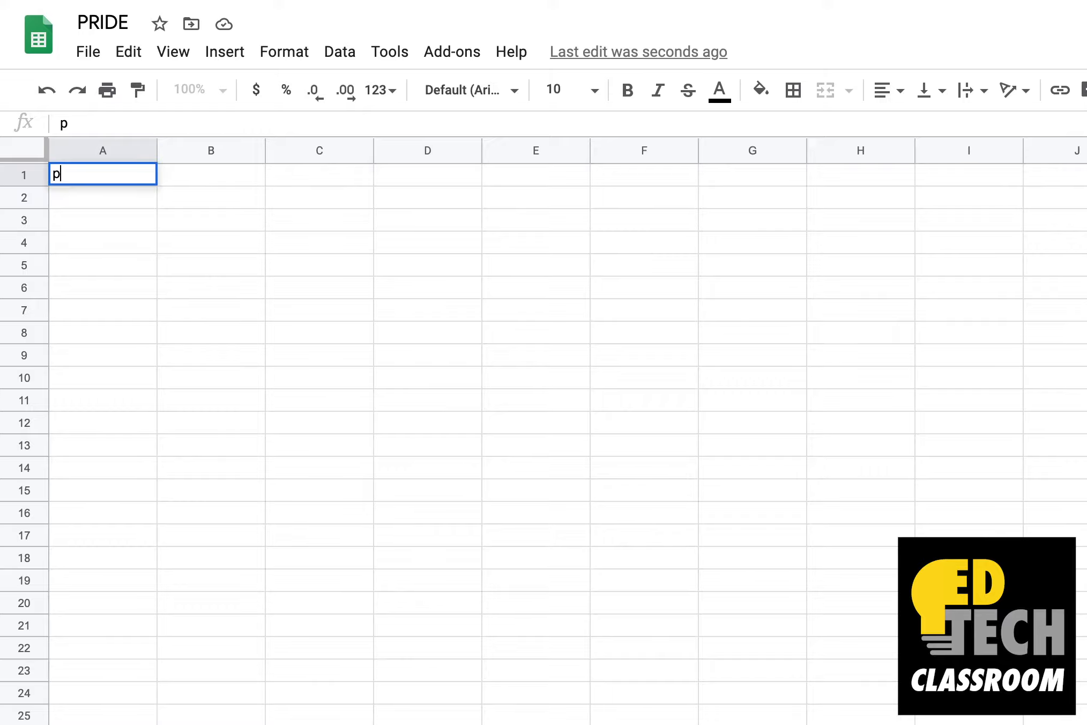
key(Tab)
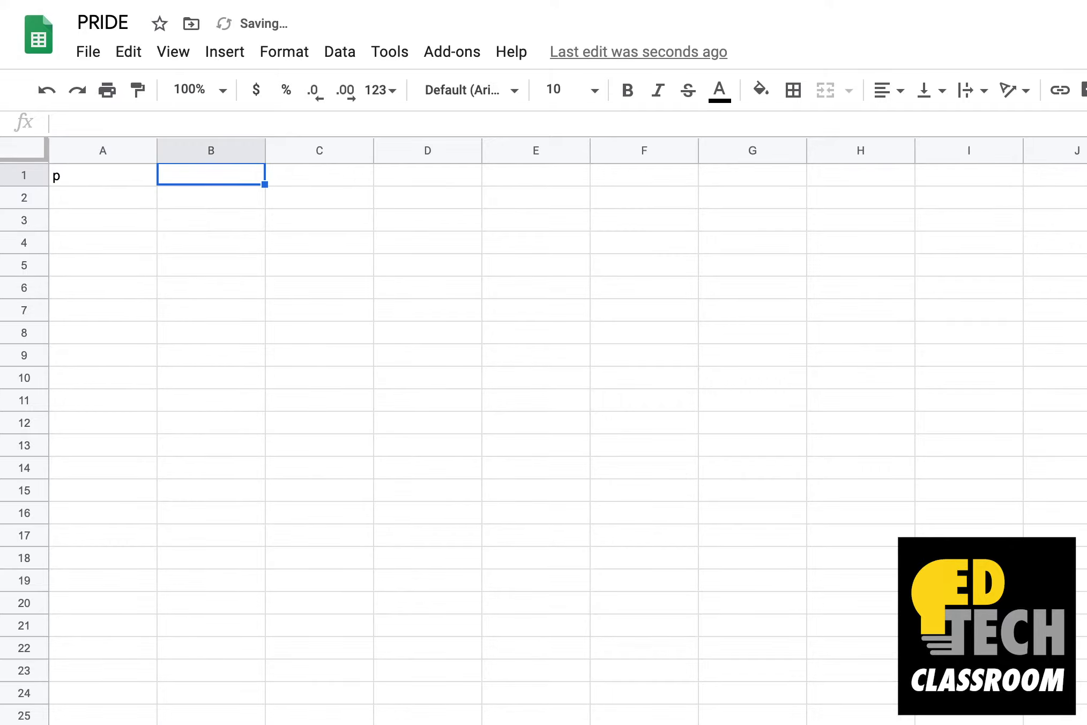
text(rid)
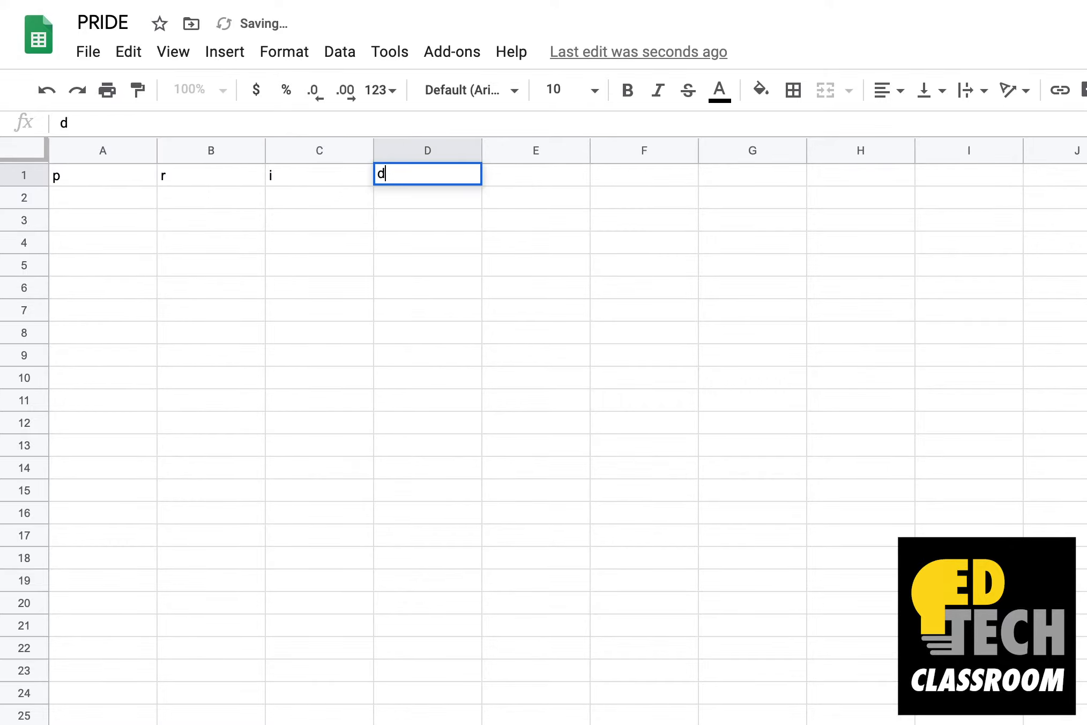